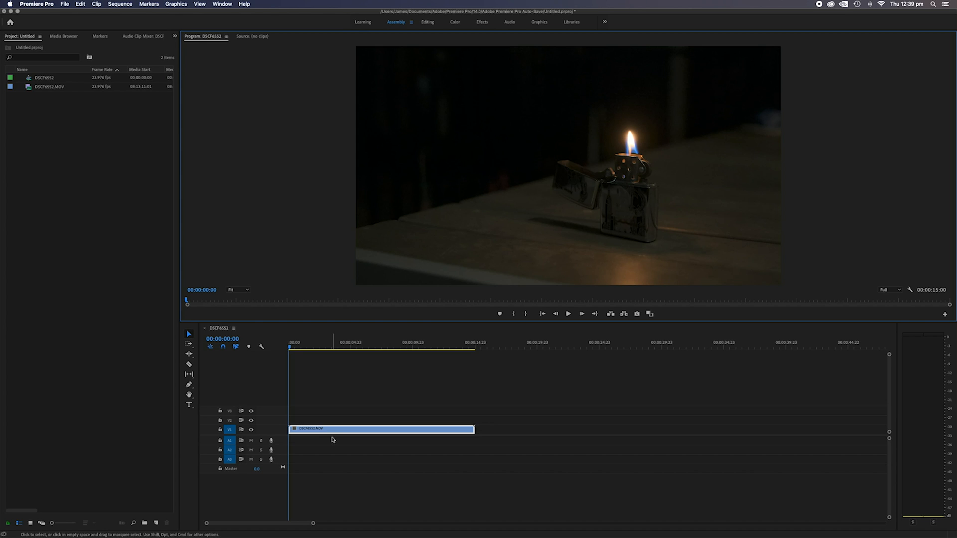
pyautogui.moveTo(898, 285)
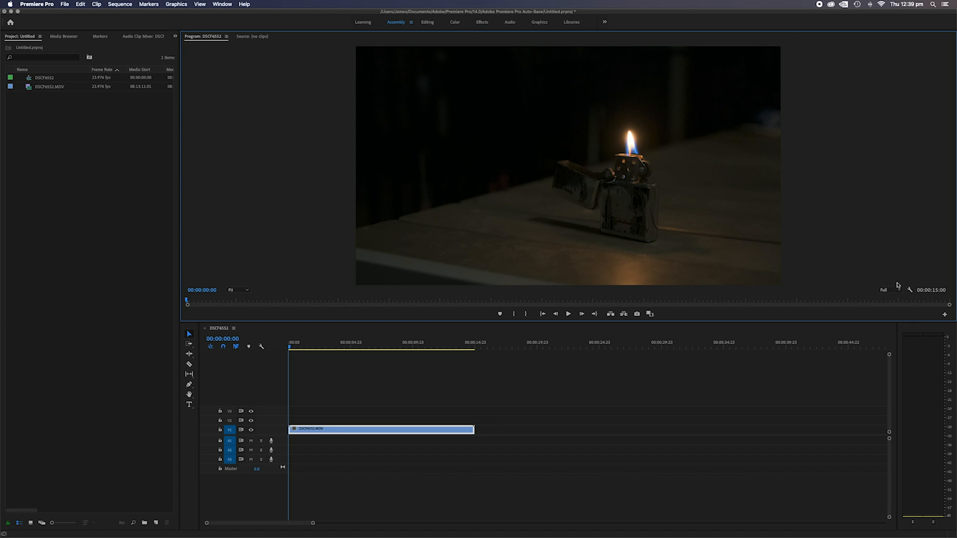
pyautogui.moveTo(333, 342)
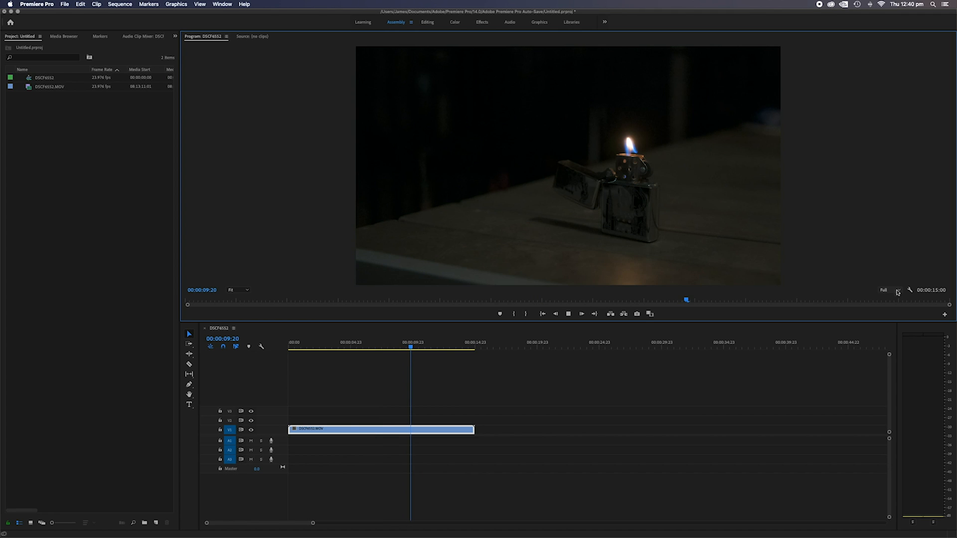
# Step: Play the sequence containing DSCF6552.MOV in the Program Monitor
pyautogui.click(884, 290)
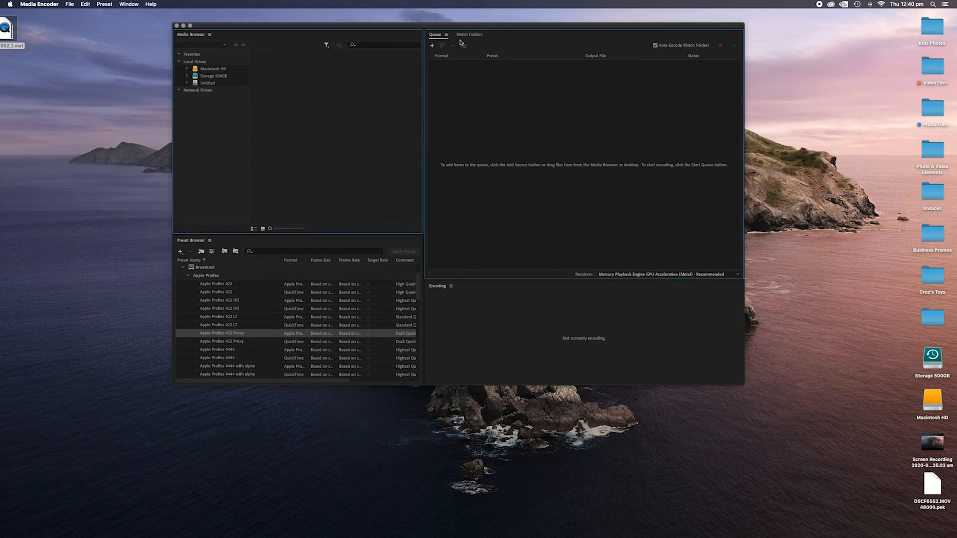
pyautogui.moveTo(143, 54)
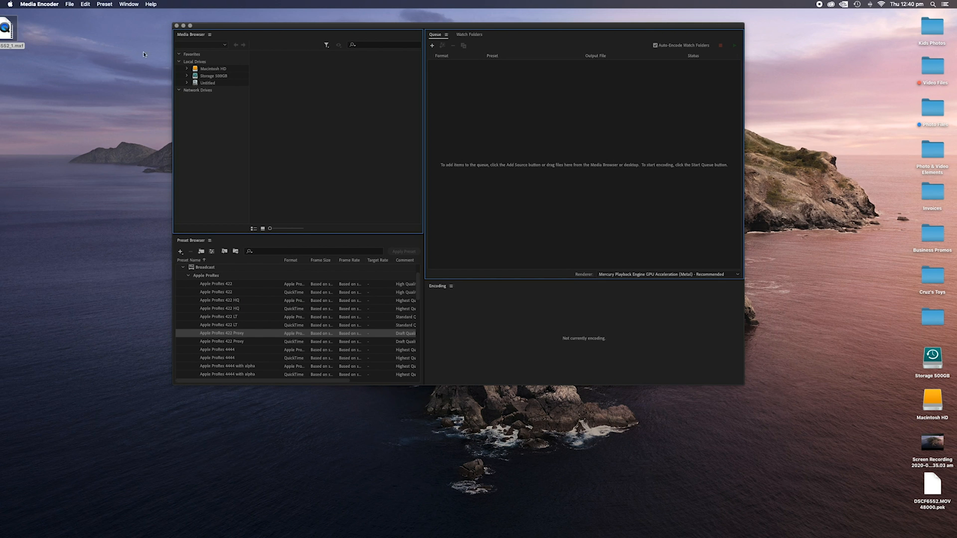
# Step: Drag DSCF6552.MOV from the desktop into the Media Encoder queue
pyautogui.moveTo(191, 25); pyautogui.dragTo(343, 93)
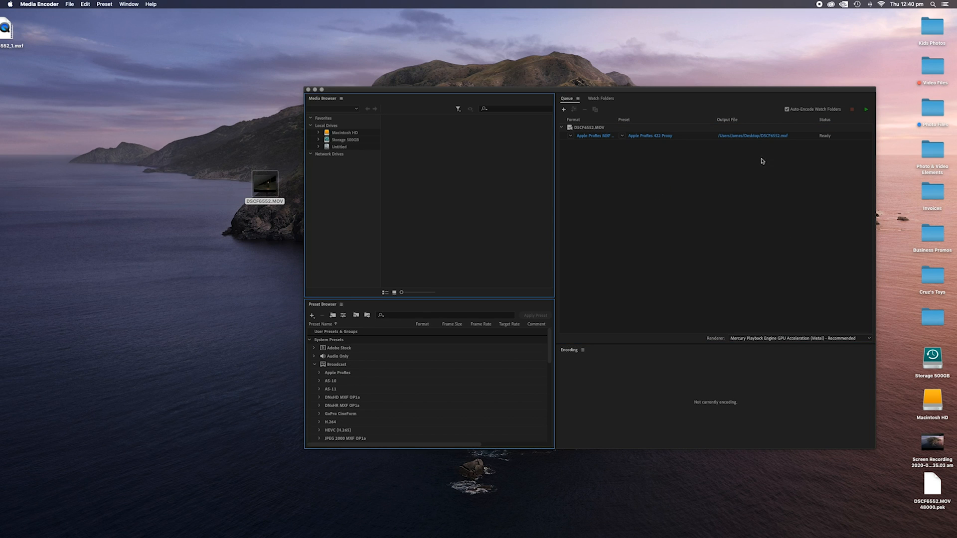
pyautogui.moveTo(753, 133)
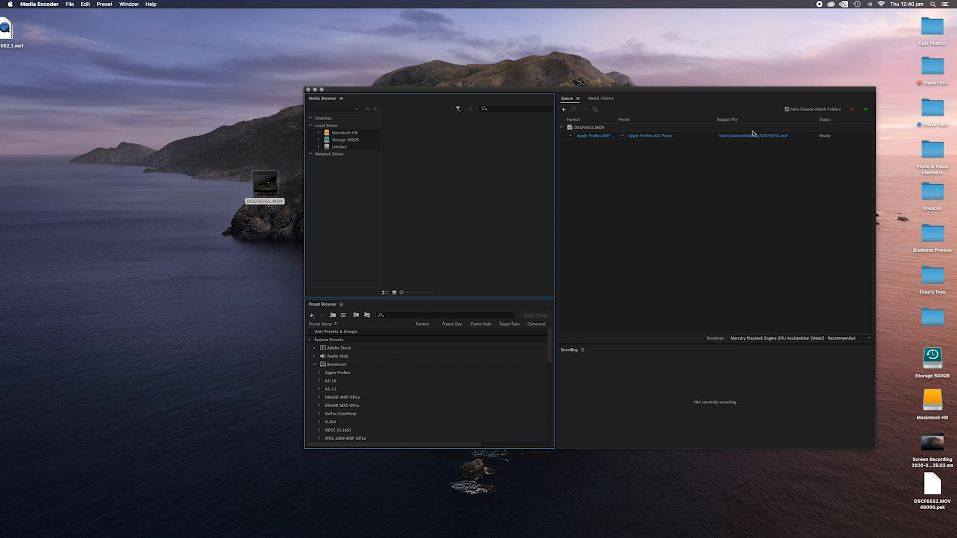
pyautogui.moveTo(577, 138)
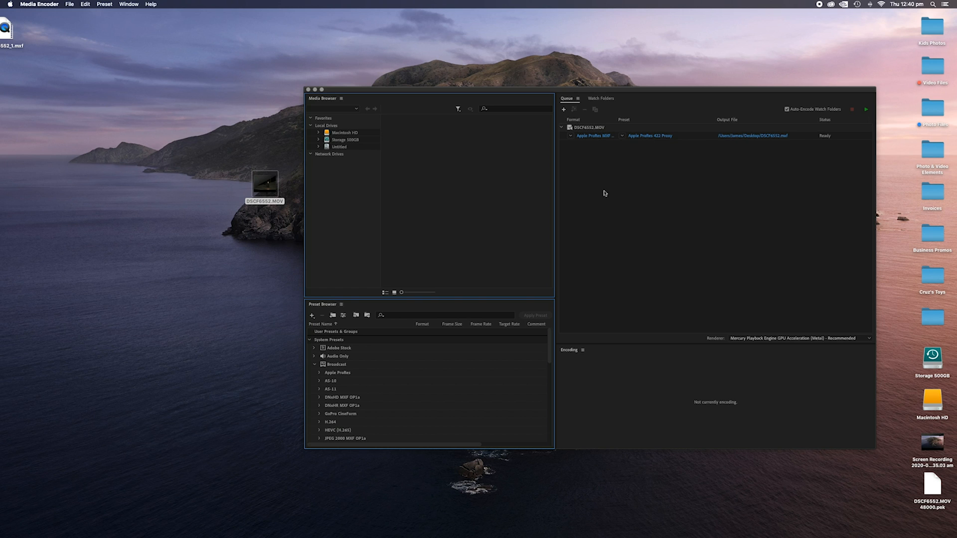
pyautogui.moveTo(605, 82)
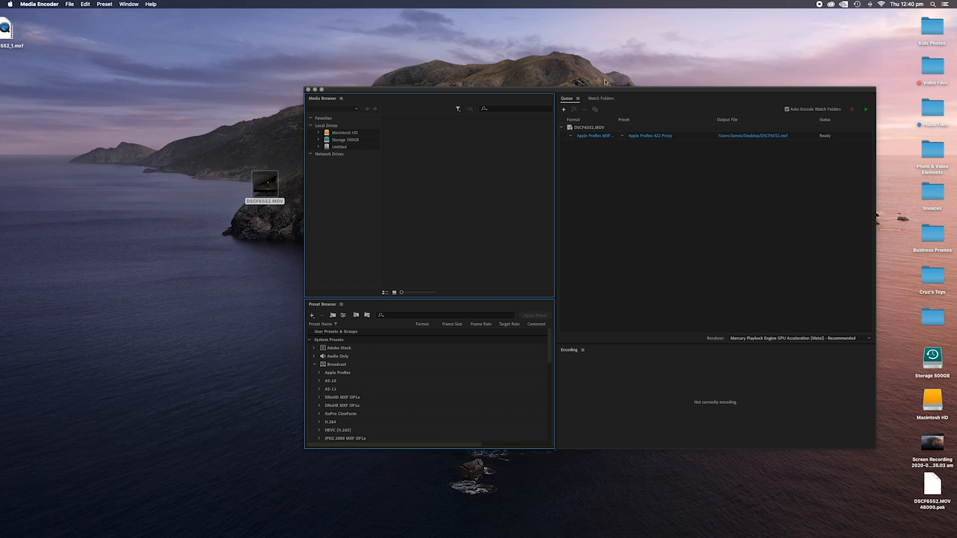
pyautogui.moveTo(709, 199)
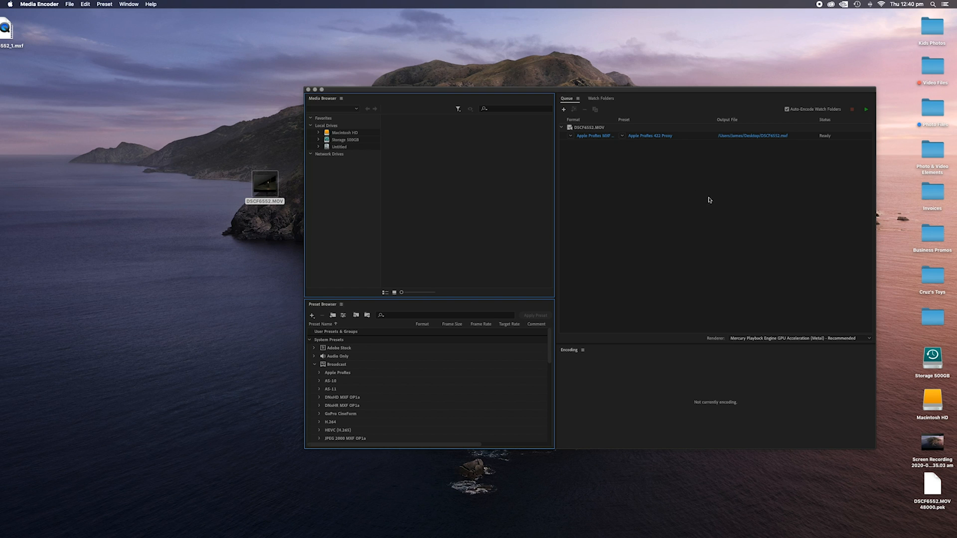
pyautogui.moveTo(330, 372)
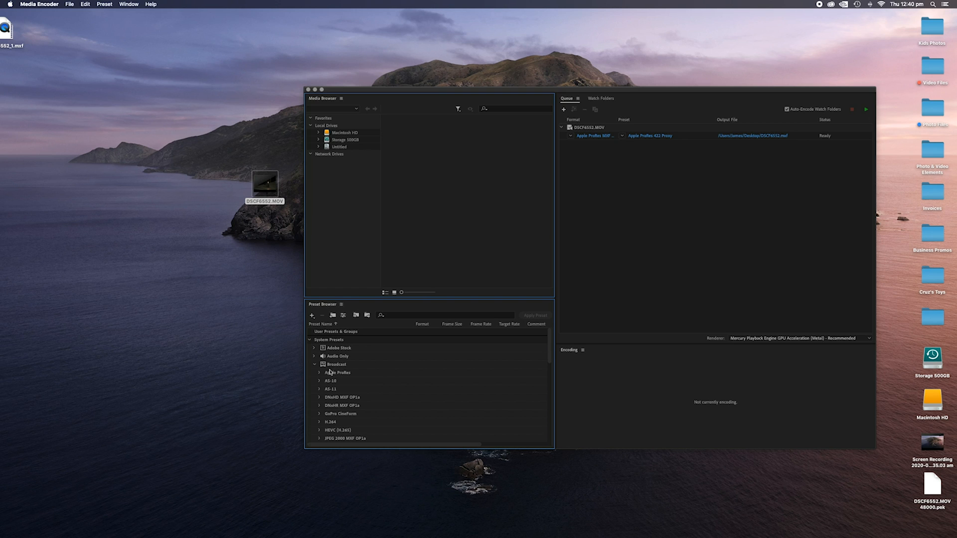
pyautogui.moveTo(334, 442)
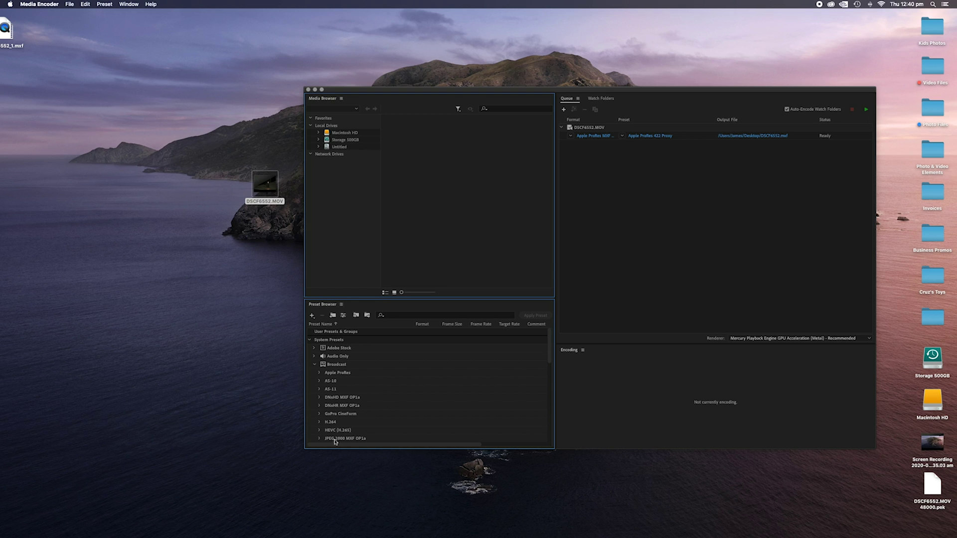
# Step: Expand the Apple ProRes group in the Broadcast system presets
pyautogui.scroll(-3)
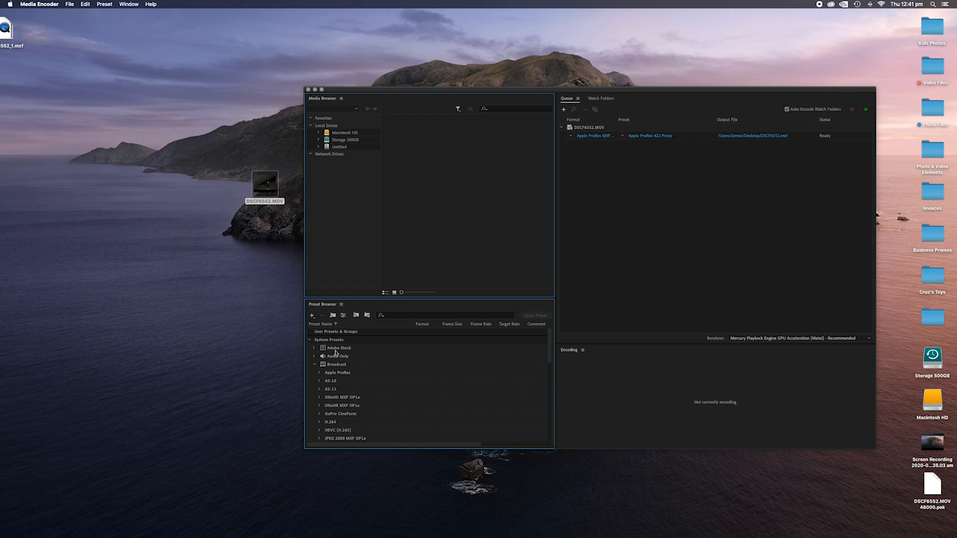
pyautogui.click(320, 373)
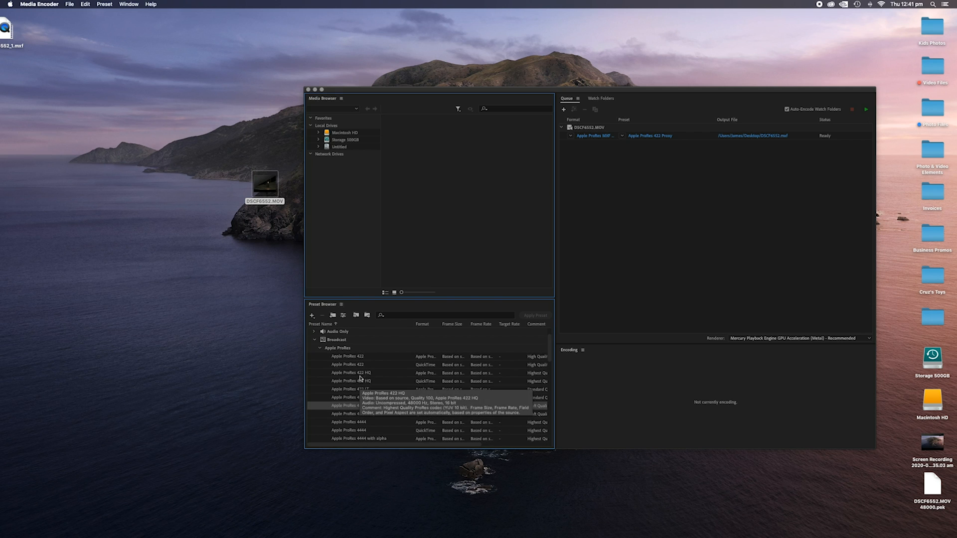
pyautogui.moveTo(351, 438)
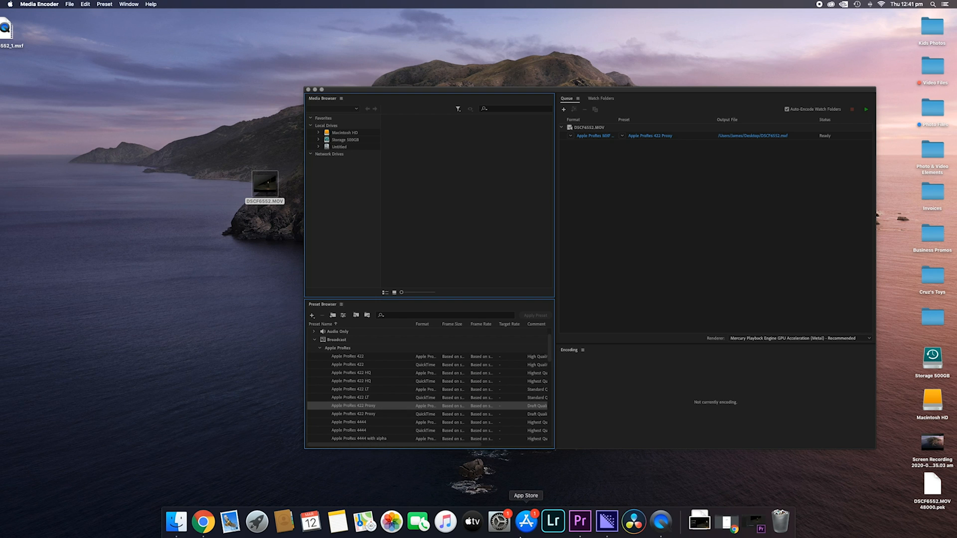
pyautogui.moveTo(729, 525)
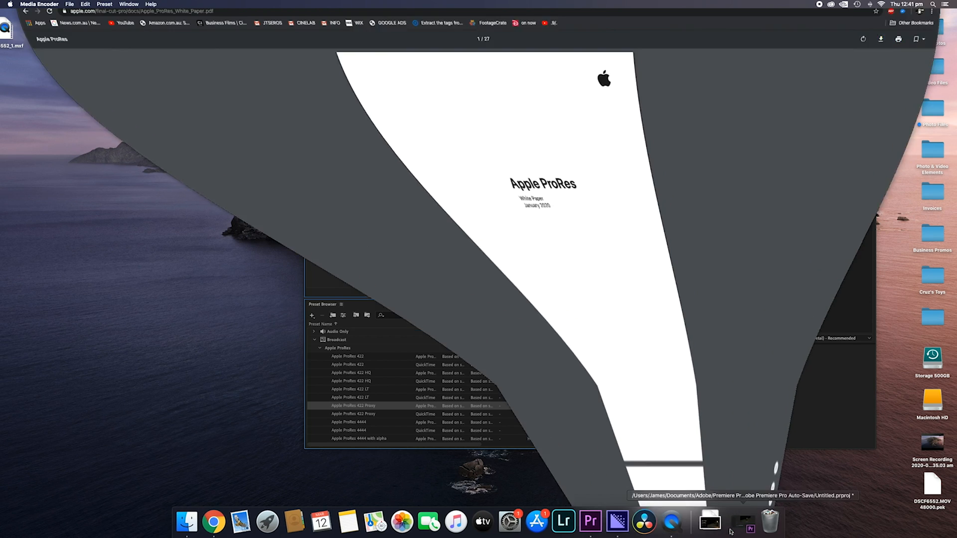
# Step: Open the Apple ProRes White Paper and scroll to the Target Data Rates tables
pyautogui.click(213, 522)
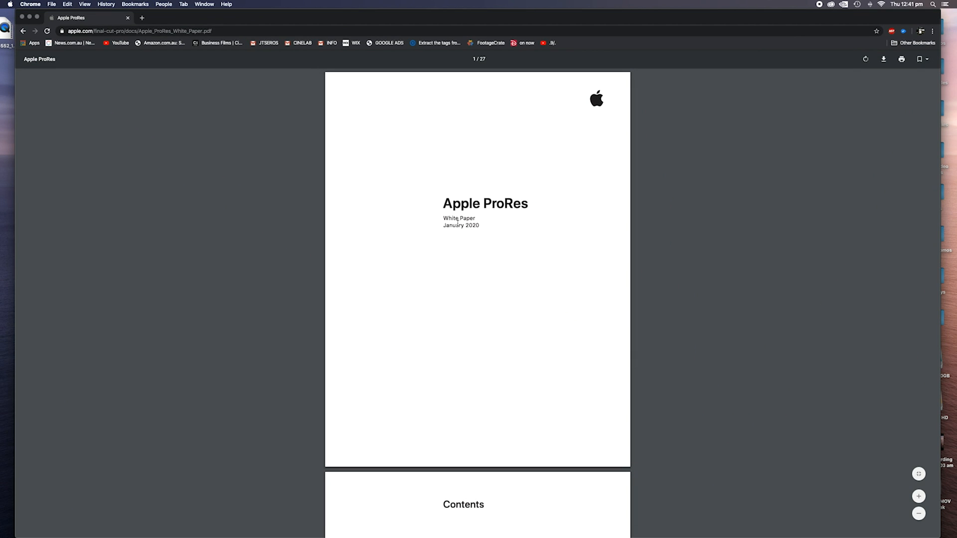
pyautogui.moveTo(451, 275)
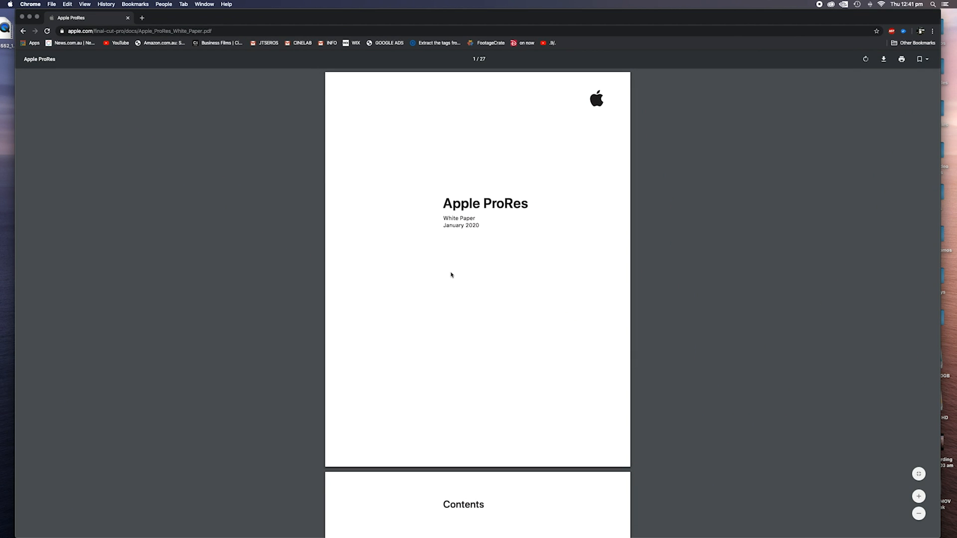
pyautogui.moveTo(477, 158)
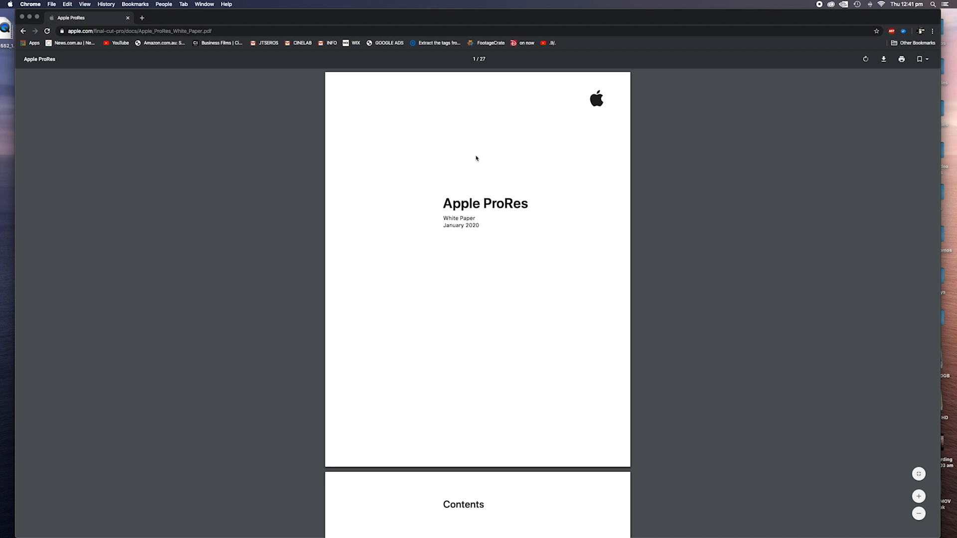
pyautogui.scroll(-3)
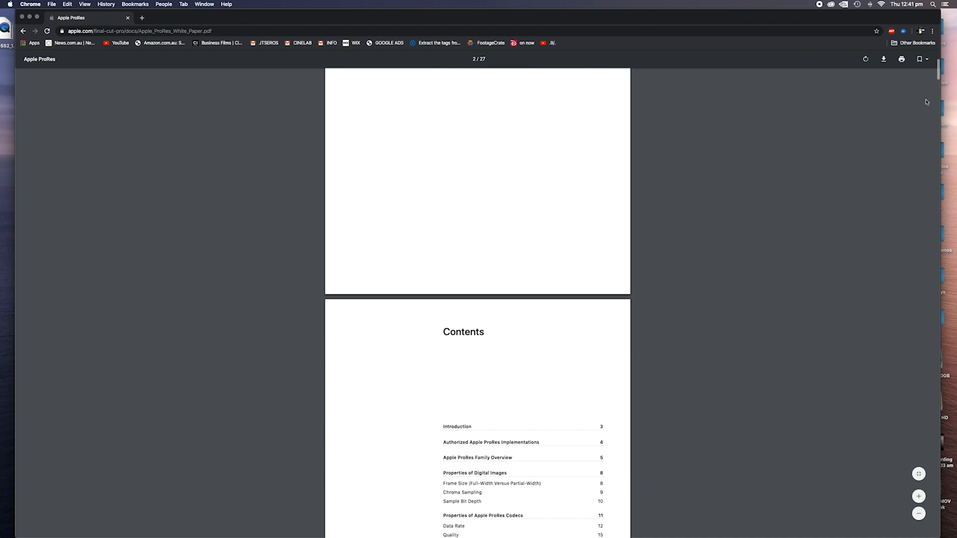
pyautogui.scroll(-3)
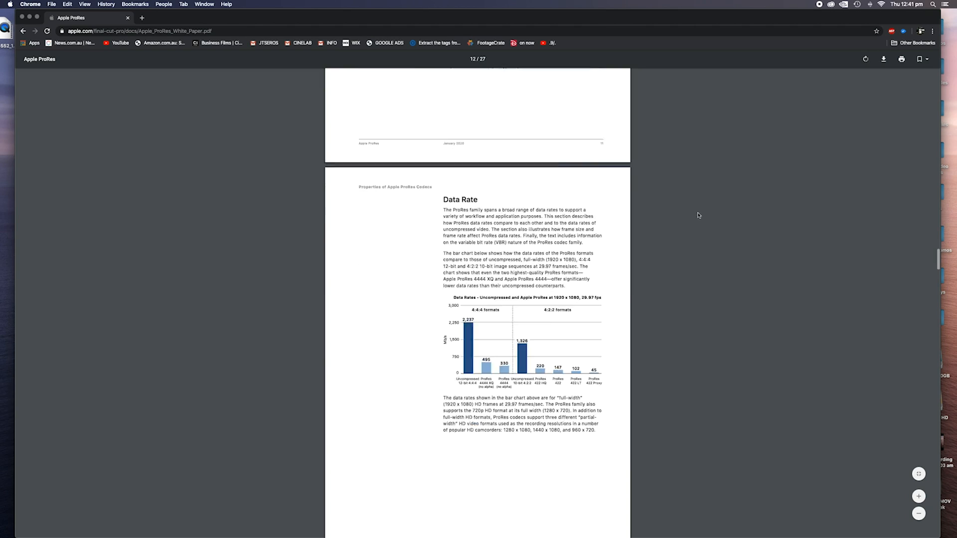
pyautogui.scroll(-3)
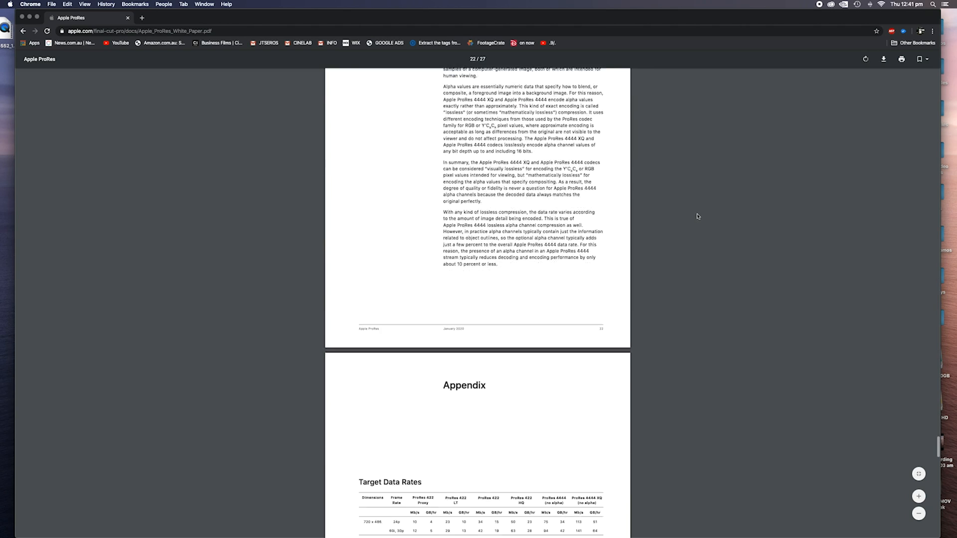
pyautogui.scroll(-3)
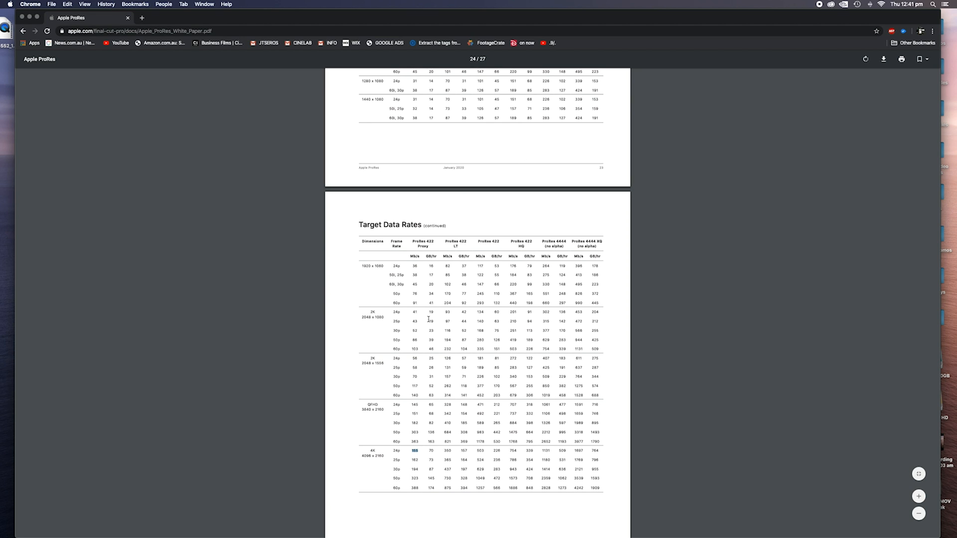
pyautogui.moveTo(363, 472)
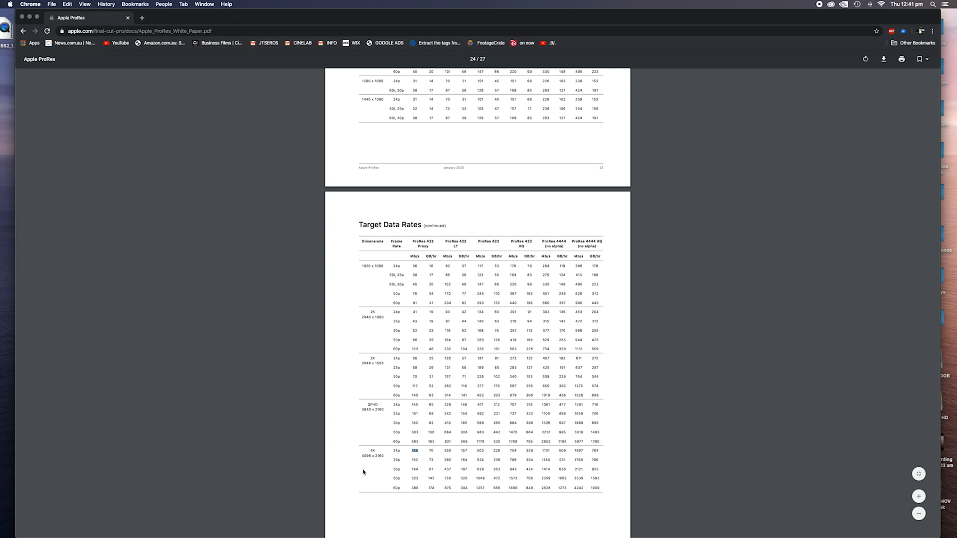
pyautogui.moveTo(355, 459)
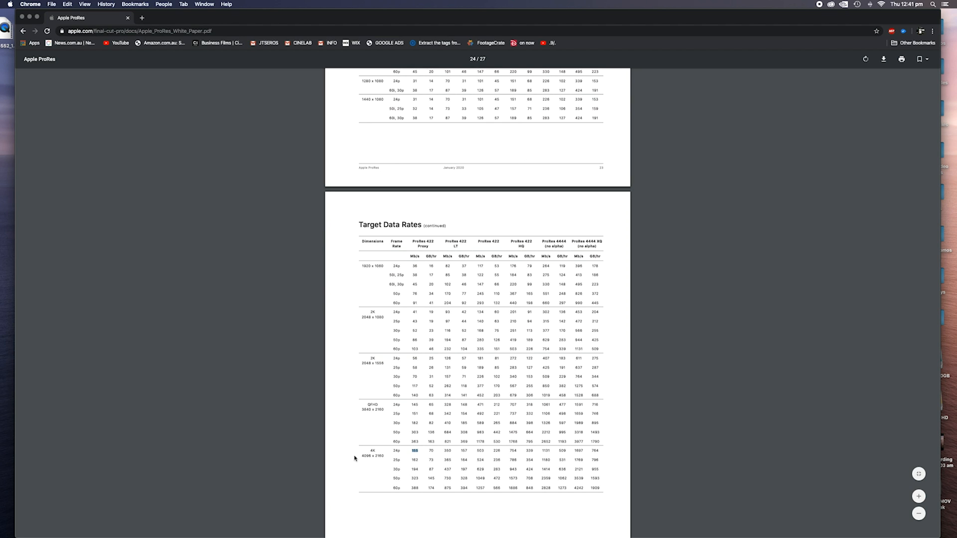
pyautogui.moveTo(414, 459)
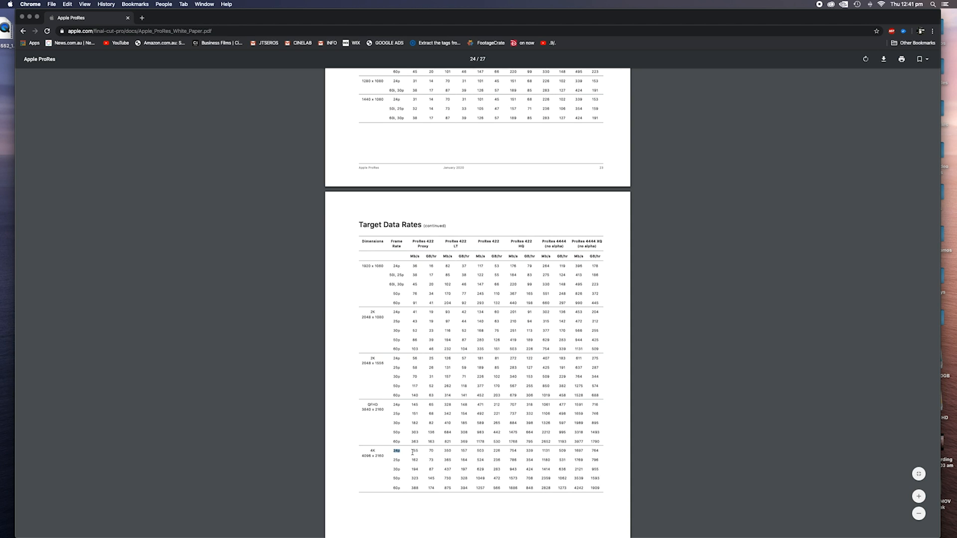
pyautogui.moveTo(416, 268)
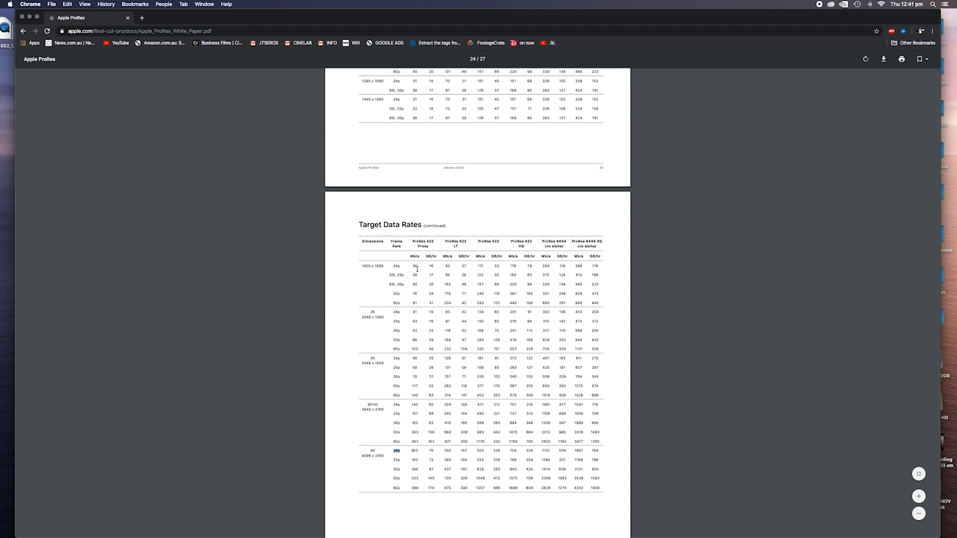
pyautogui.moveTo(423, 309)
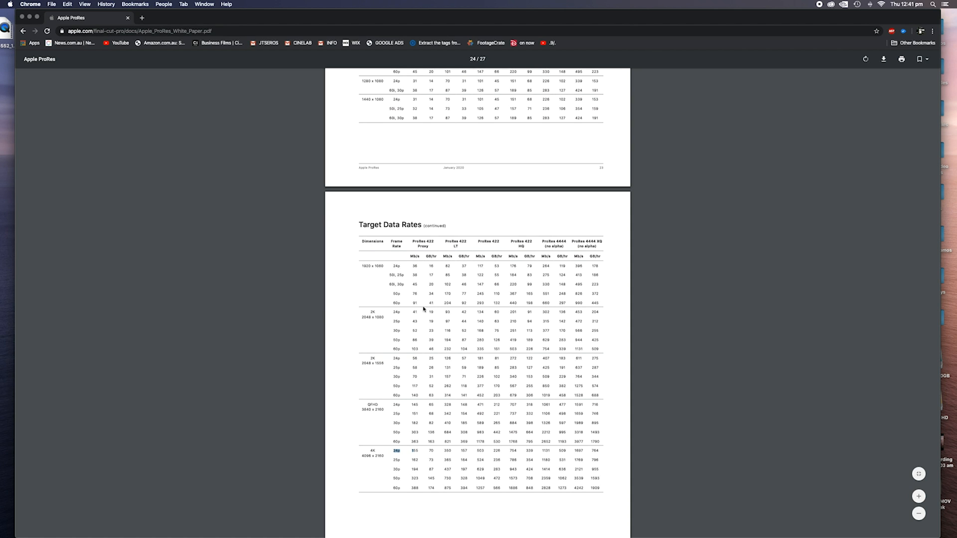
pyautogui.moveTo(413, 255)
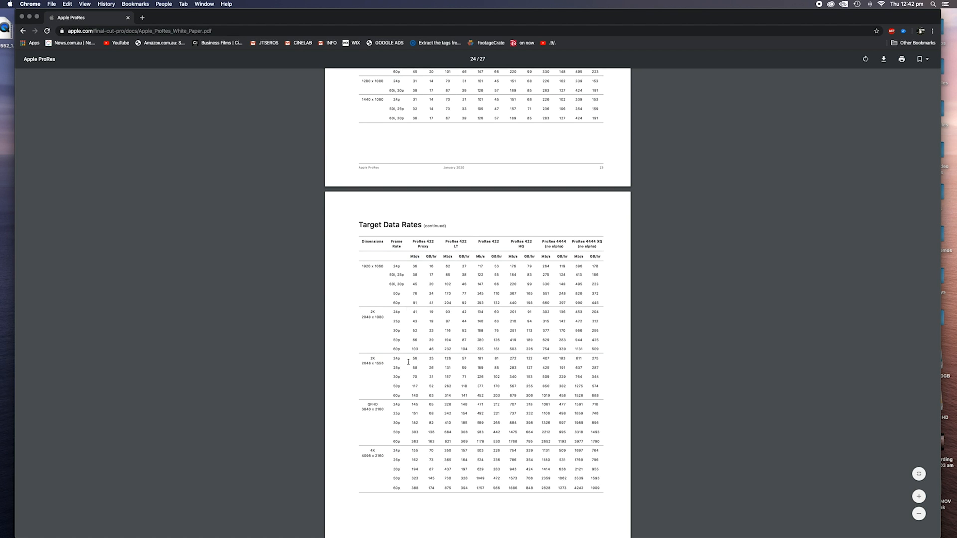
pyautogui.moveTo(402, 479)
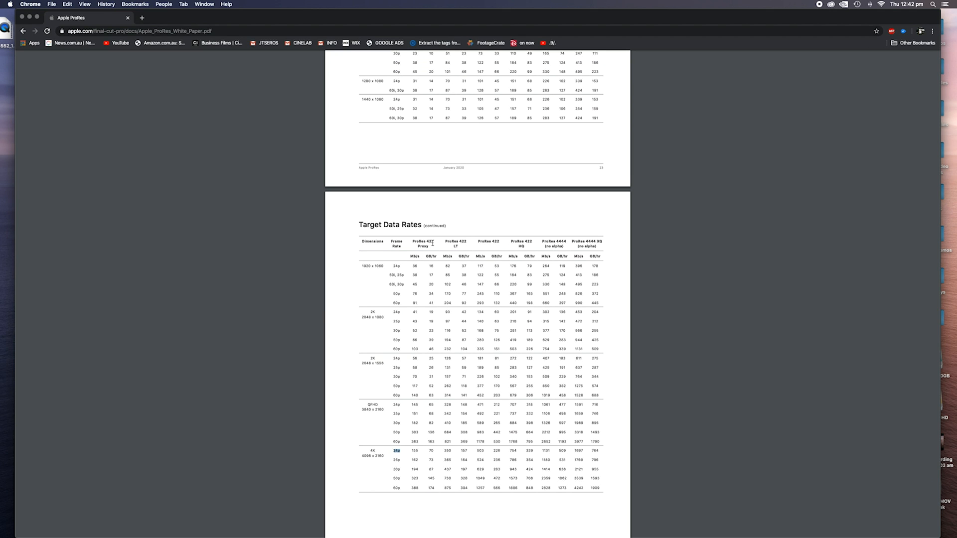
pyautogui.moveTo(418, 451)
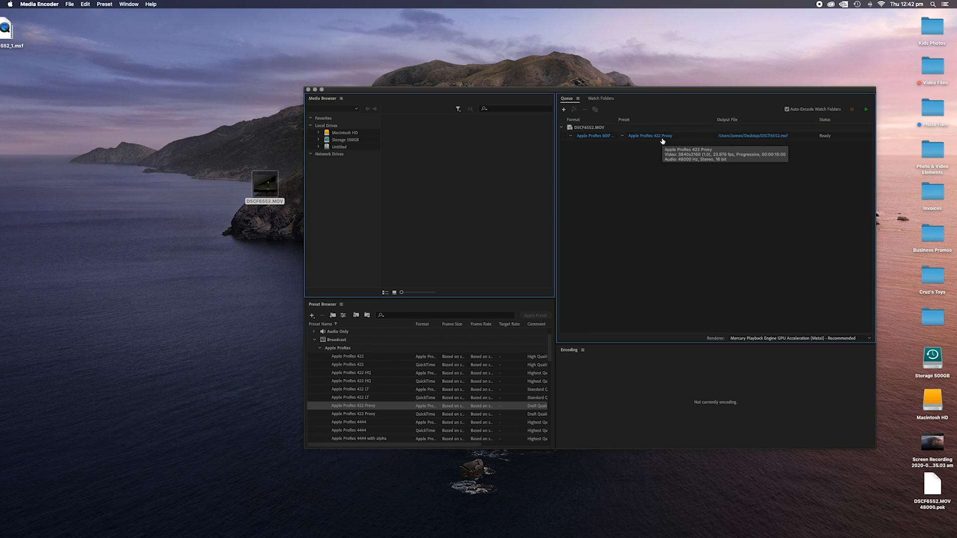
pyautogui.moveTo(798, 150)
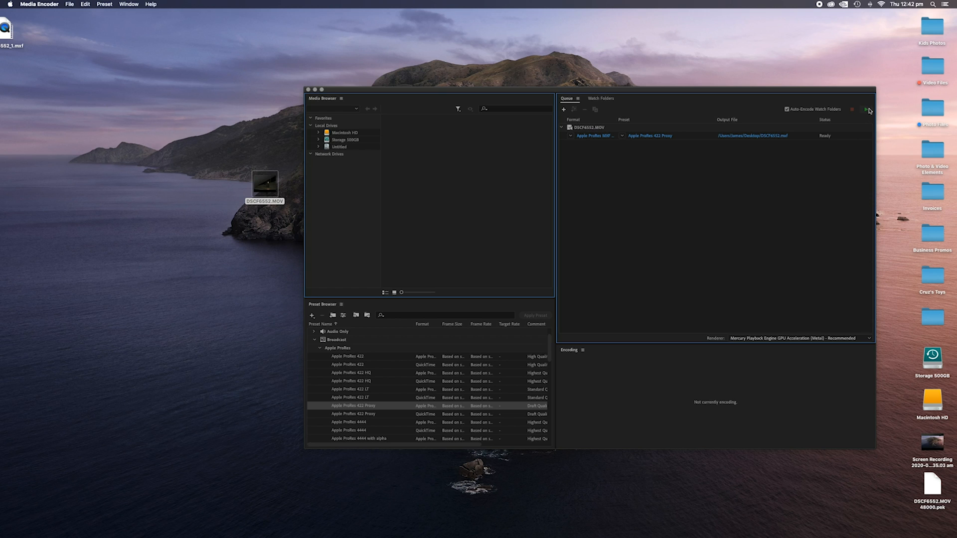
# Step: Start the queue to encode DSCF6552.MOV to ProRes 422 Proxy MXF
pyautogui.click(867, 109)
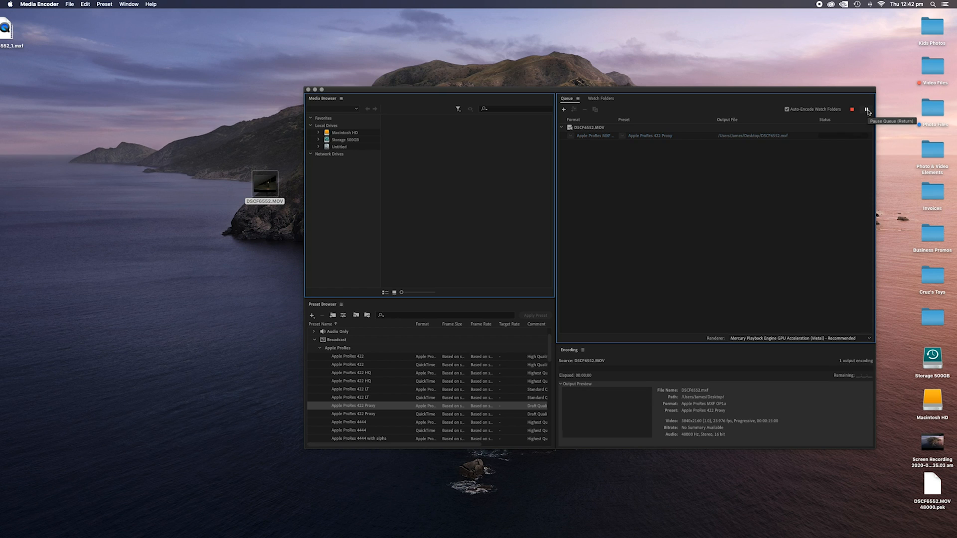
pyautogui.click(866, 110)
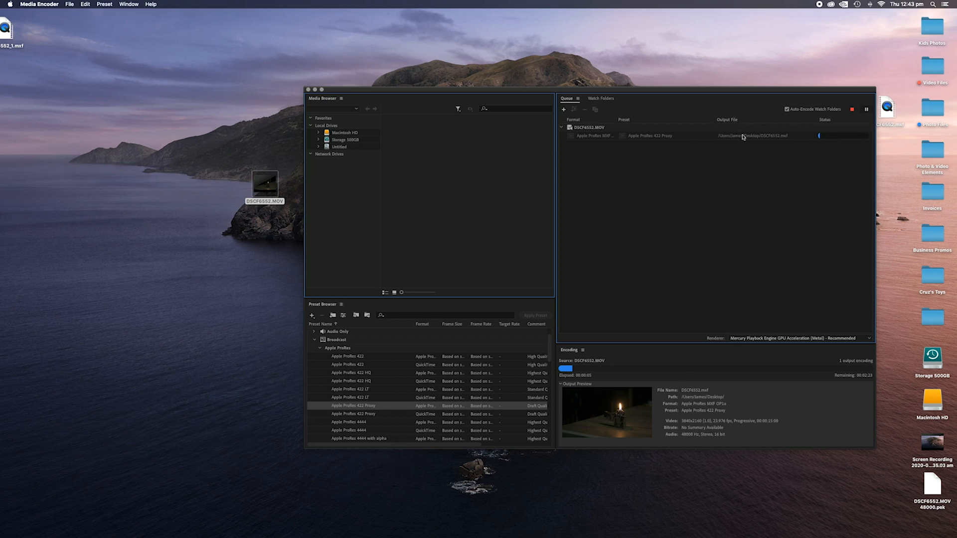
pyautogui.moveTo(743, 135)
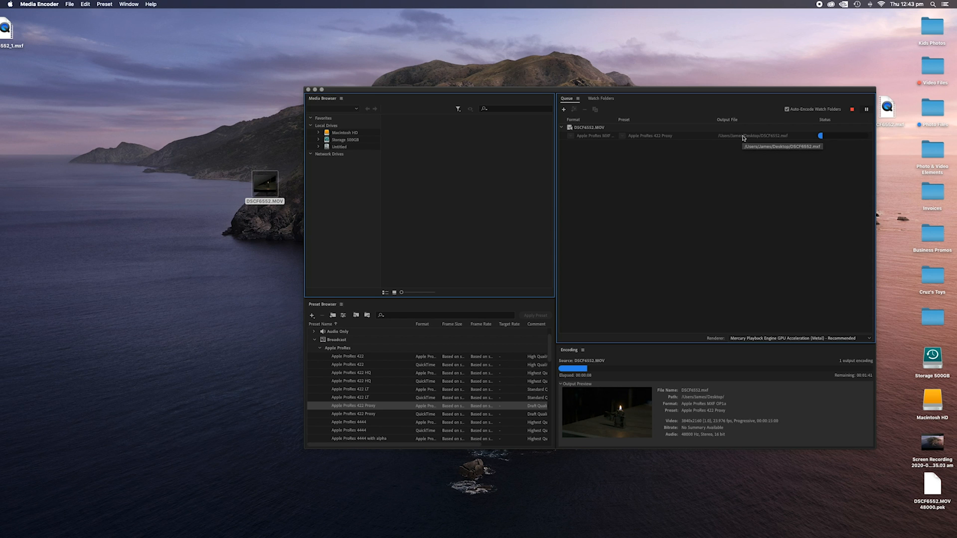
pyautogui.moveTo(100, 159)
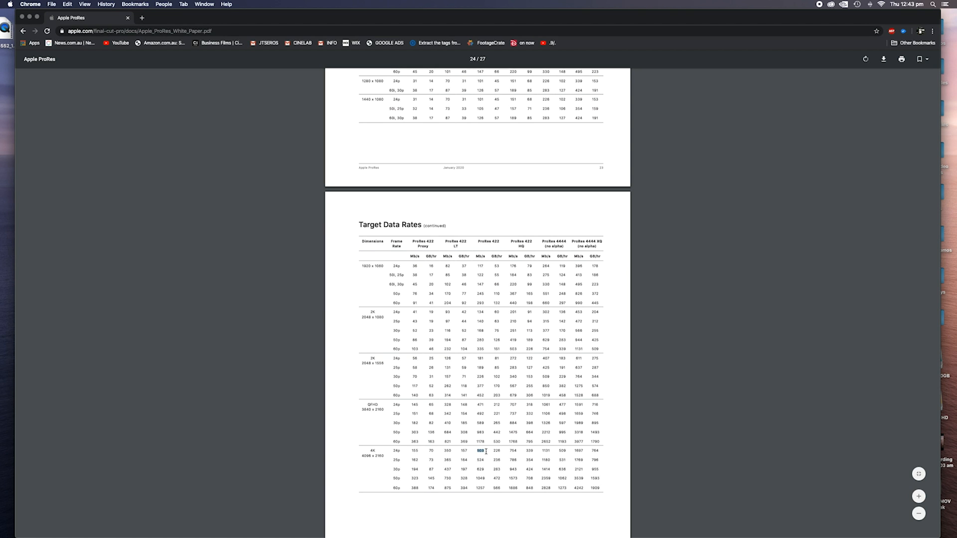
# Step: Scroll the data rate table and highlight the ProRes 422 column header
pyautogui.scroll(3)
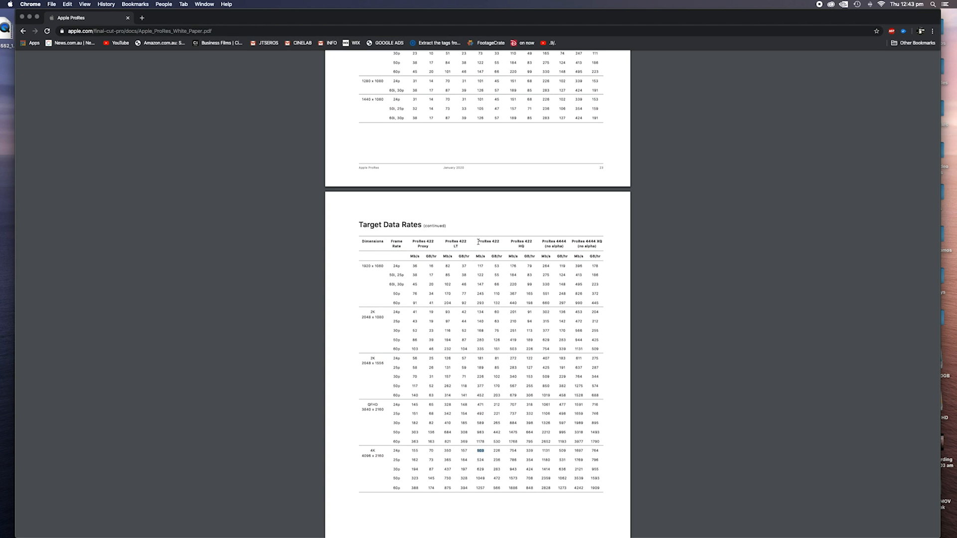
pyautogui.doubleClick(489, 242)
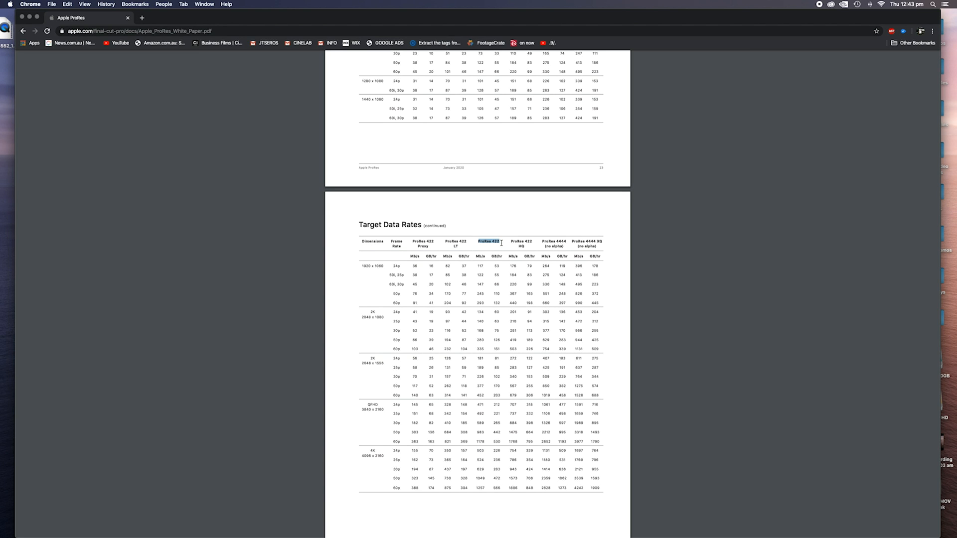
pyautogui.click(29, 17)
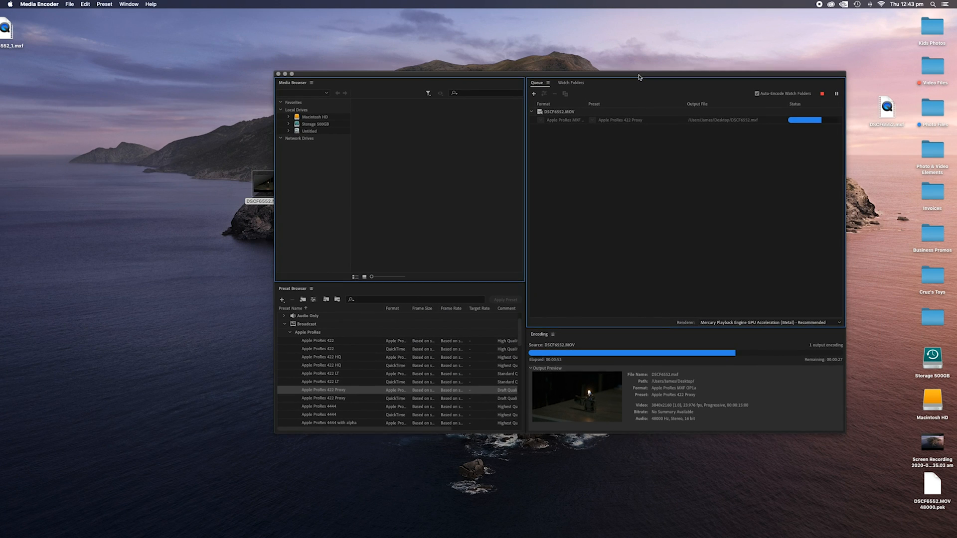
pyautogui.moveTo(786, 359)
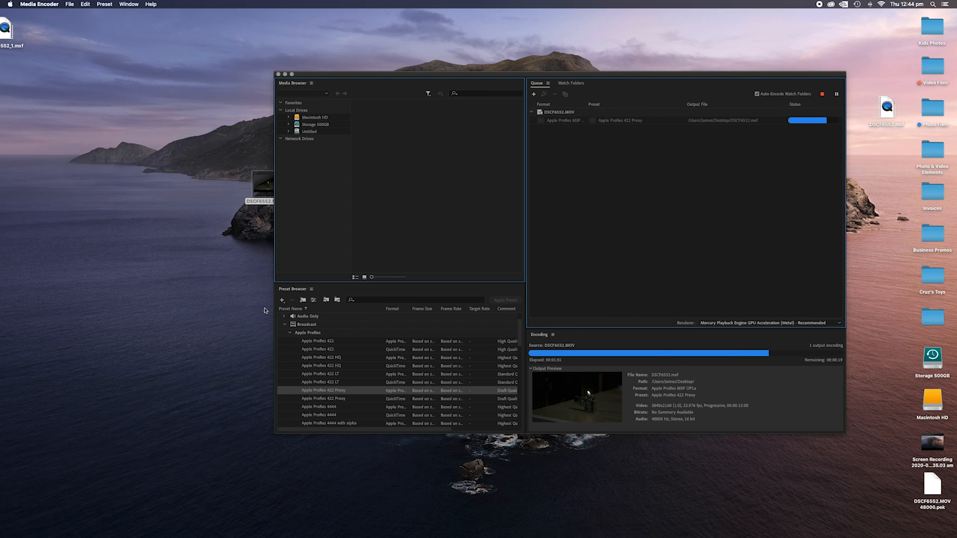
pyautogui.moveTo(321, 104)
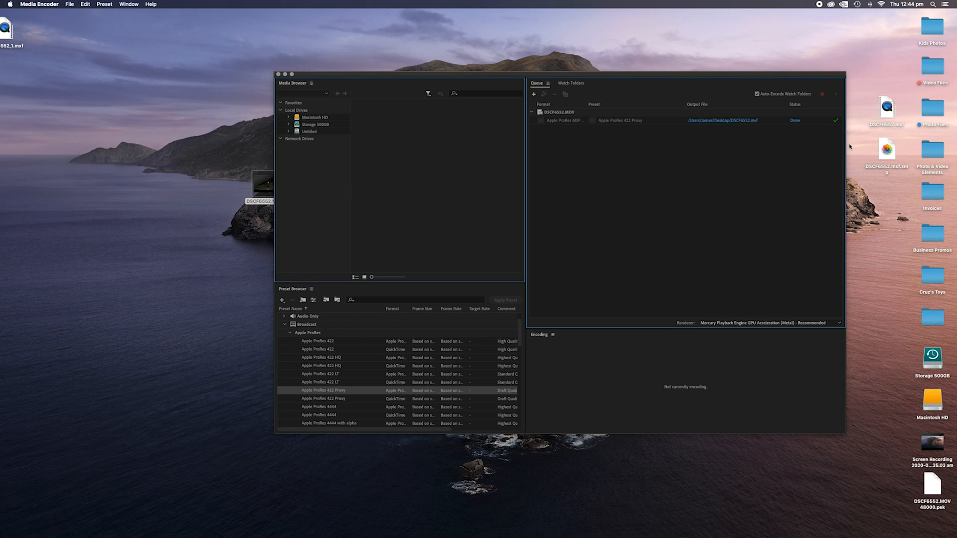
pyautogui.moveTo(834, 133)
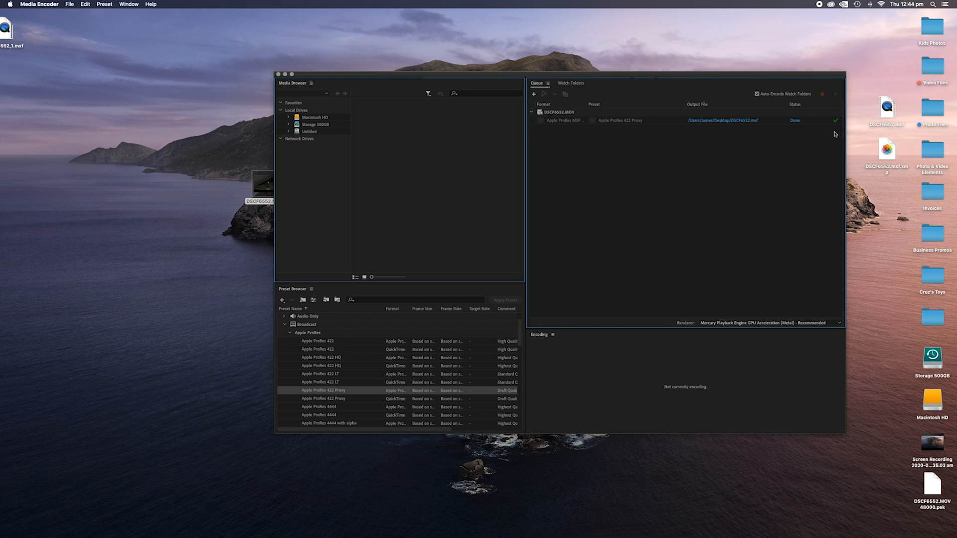
pyautogui.moveTo(837, 126)
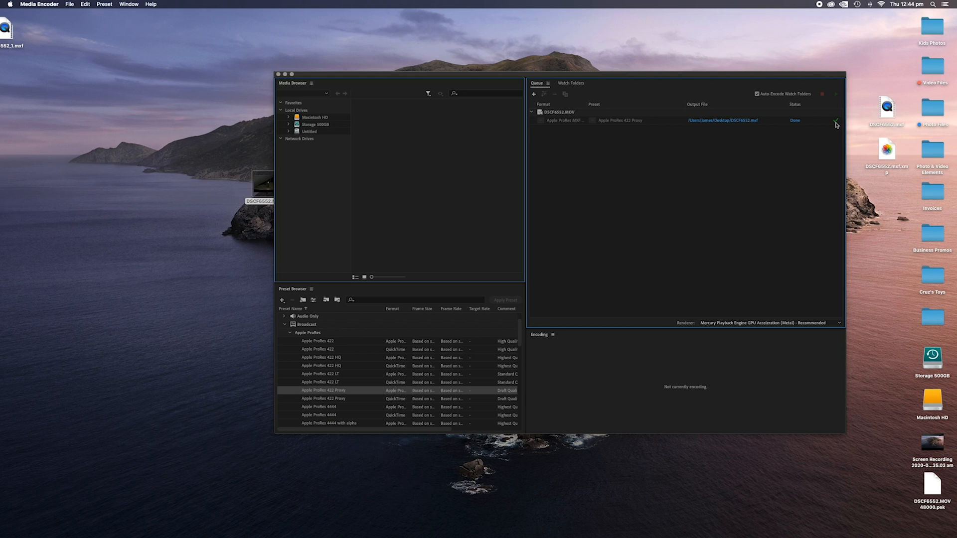
pyautogui.moveTo(836, 123)
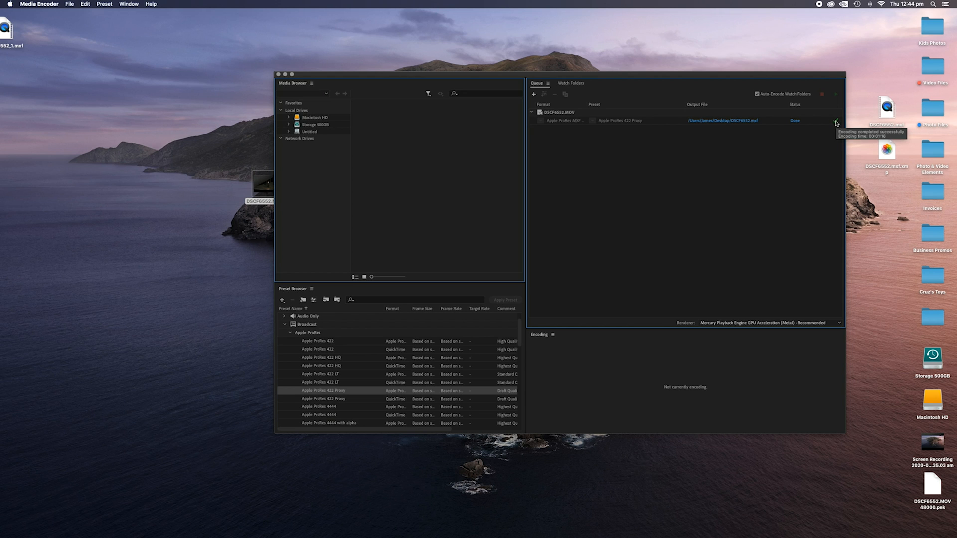
pyautogui.moveTo(677, 340)
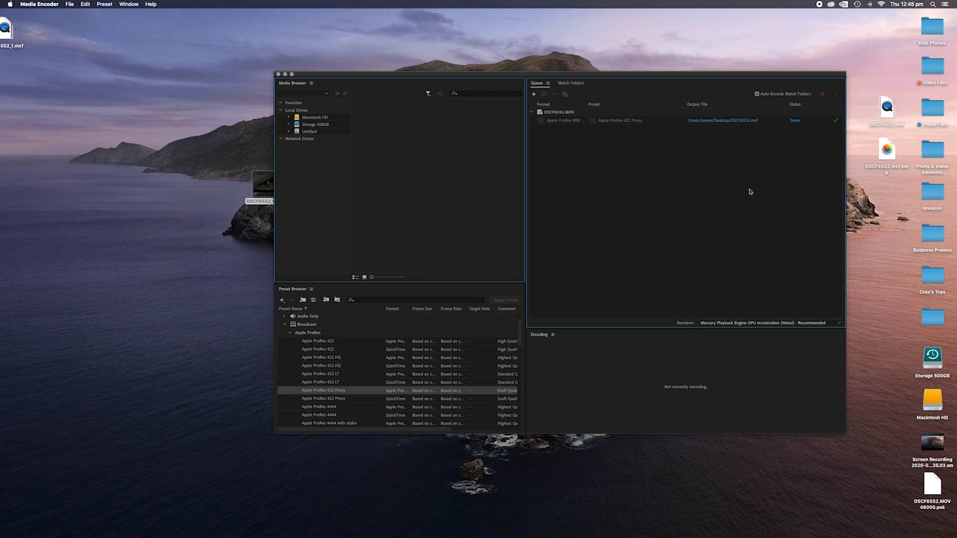
pyautogui.moveTo(720, 204)
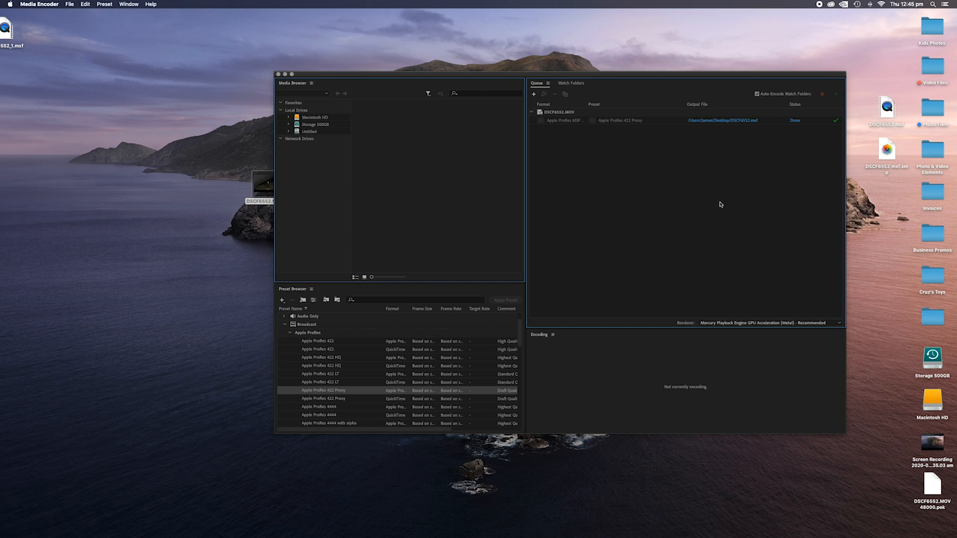
pyautogui.moveTo(303, 32)
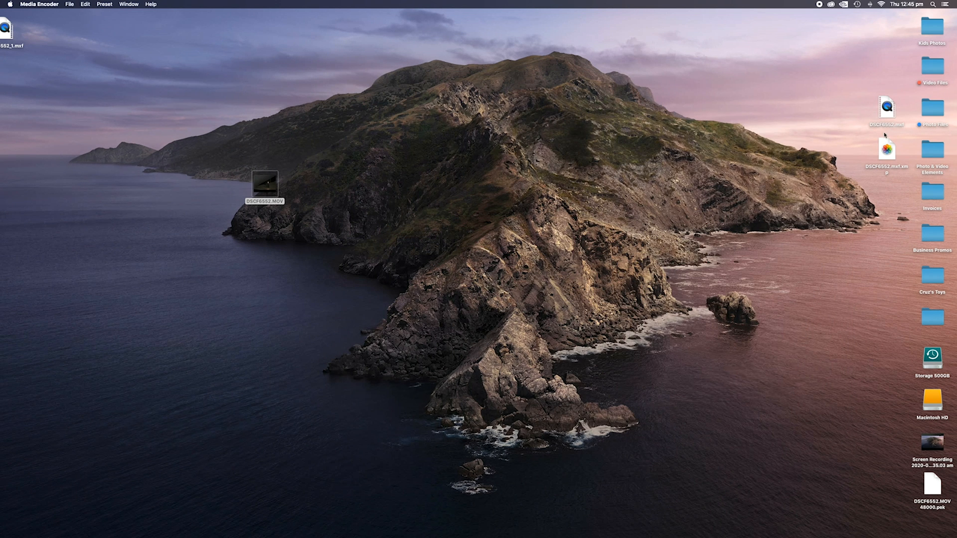
pyautogui.moveTo(897, 130)
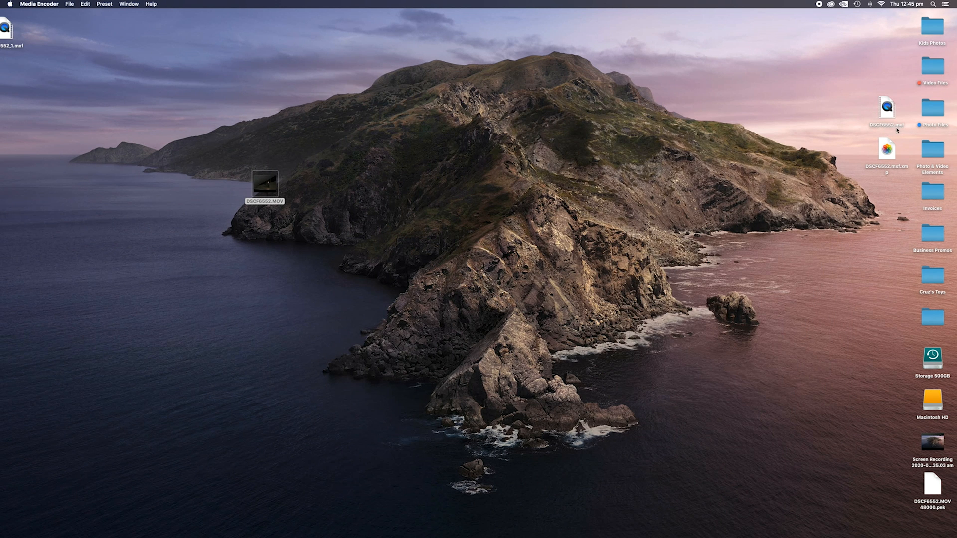
# Step: Select the finished DSCF6552.mxf file on the desktop
pyautogui.click(886, 112)
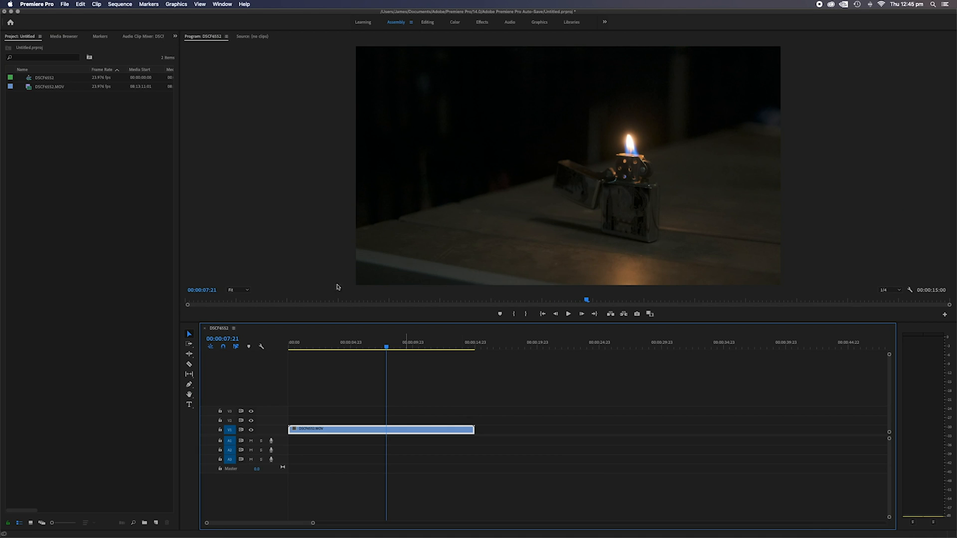
pyautogui.moveTo(368, 413)
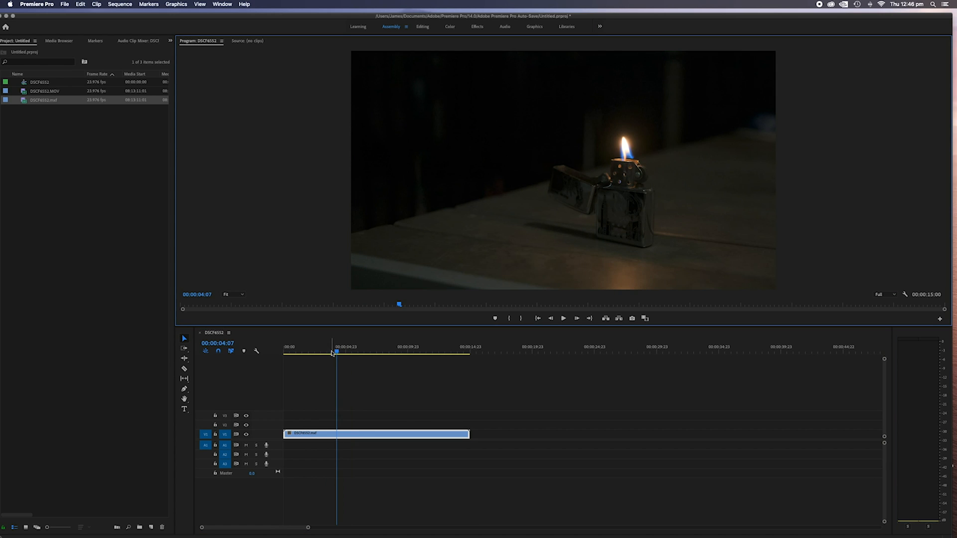
# Step: Play DSCF6552.mxf from the sequence start, then move the playhead to about three seconds
pyautogui.click(285, 347)
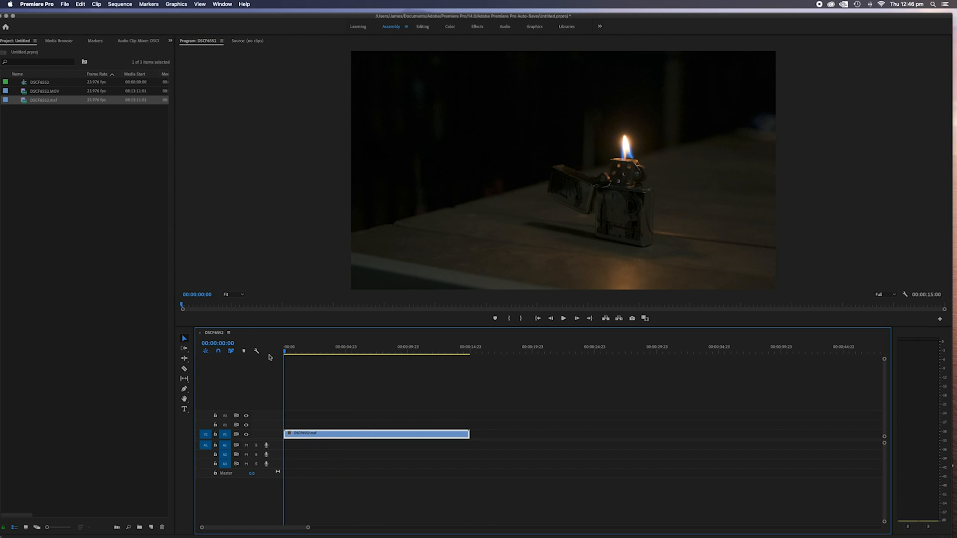
pyautogui.click(563, 318)
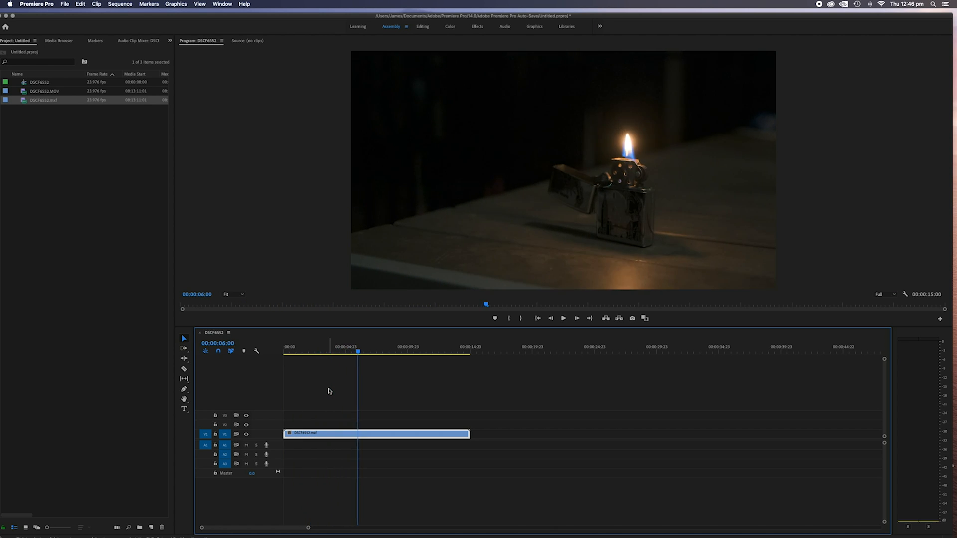
pyautogui.click(328, 351)
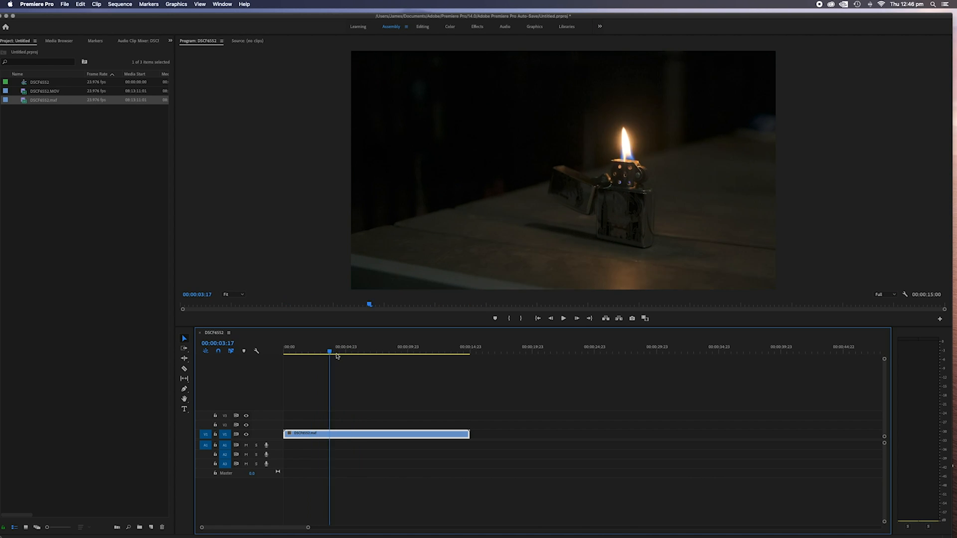